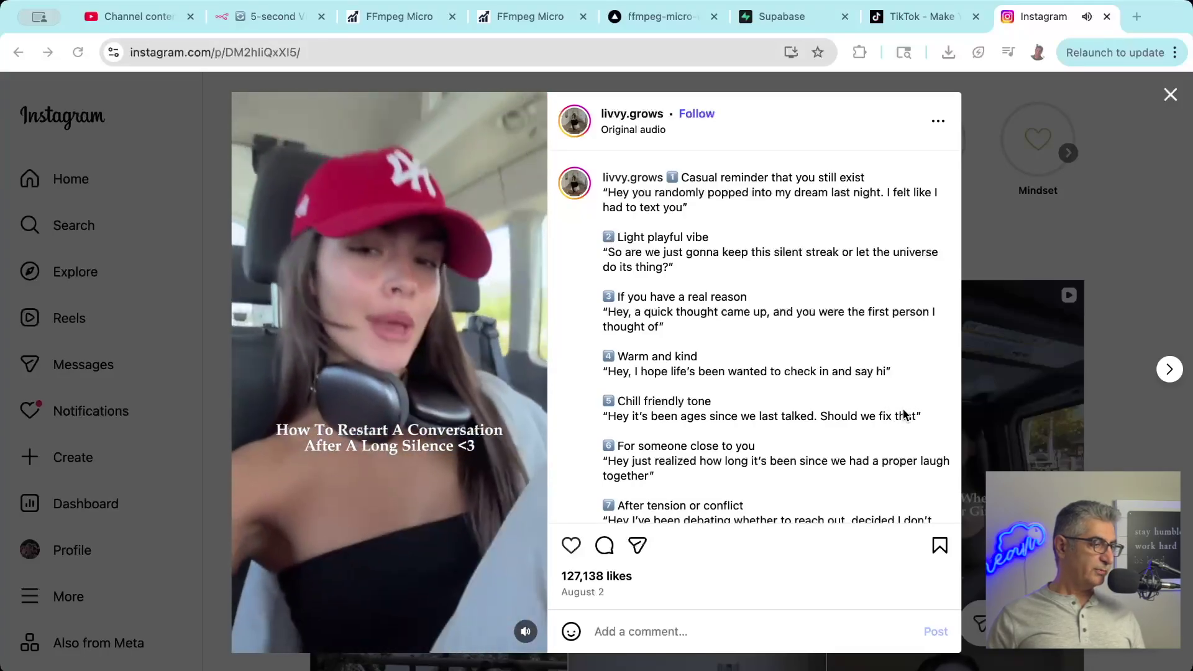
Step through two more example reels with bold overlay text, then return to the n8n workflow
{"action": "left_click", "coordinate": [1170, 369]}
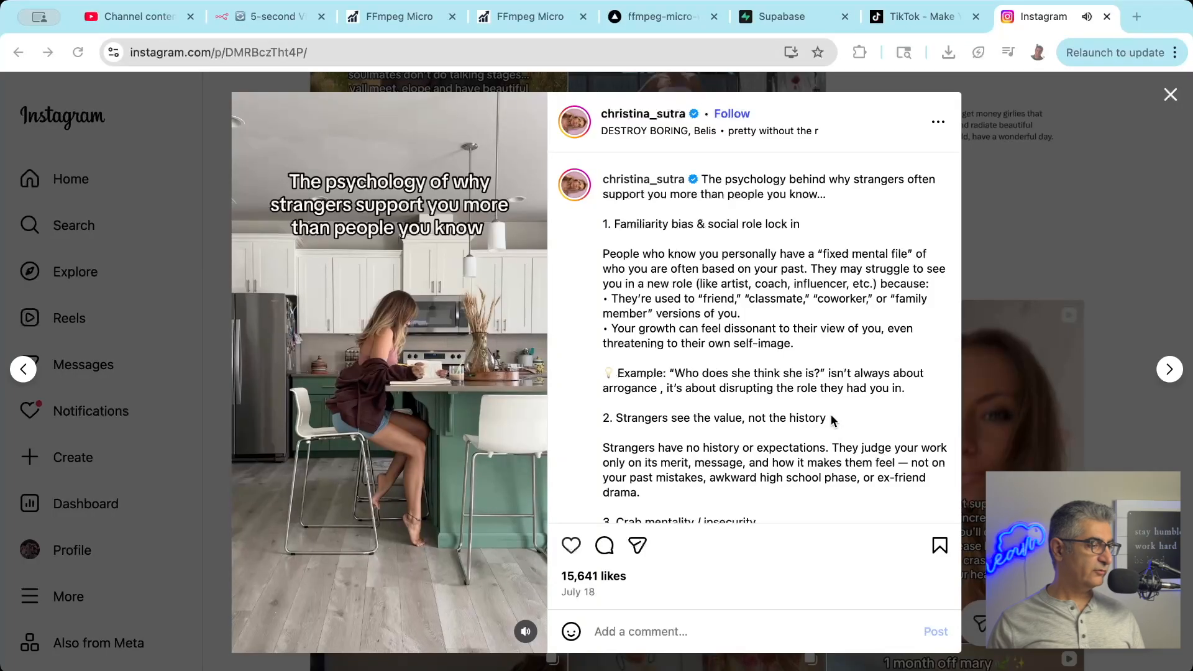
{"action": "left_click", "coordinate": [1170, 368]}
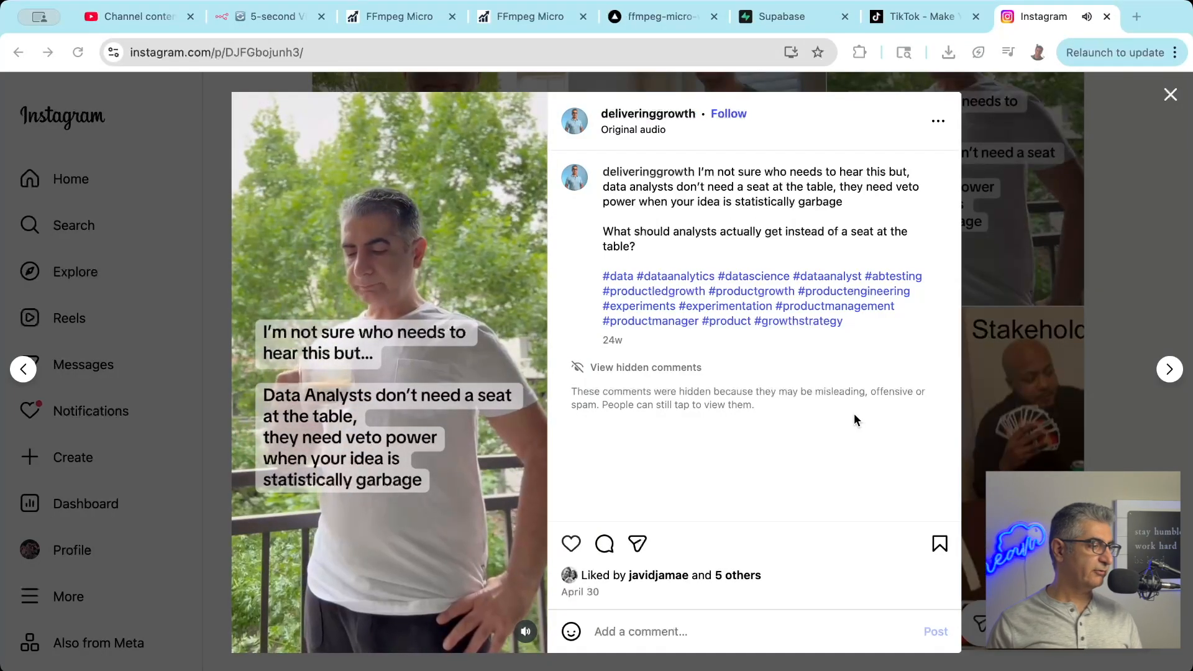
{"action": "left_click", "coordinate": [273, 17]}
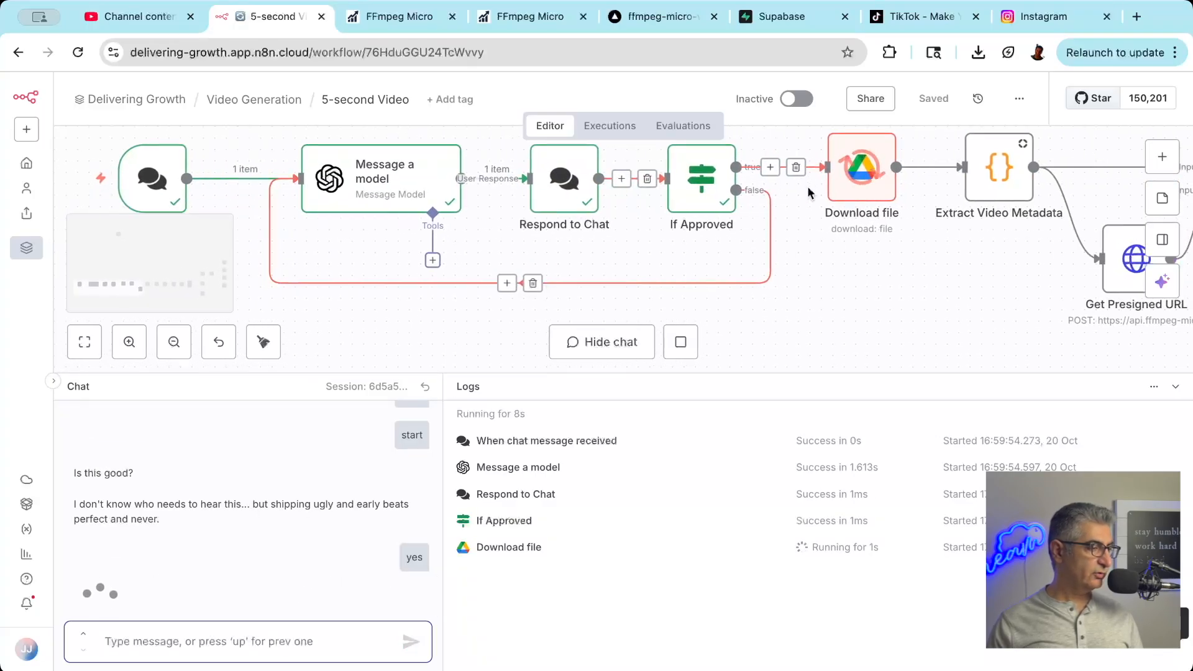
Hide the chat so the upload, transcode and polling nodes show, then jump to the TikTok examples
{"action": "left_click", "coordinate": [601, 342]}
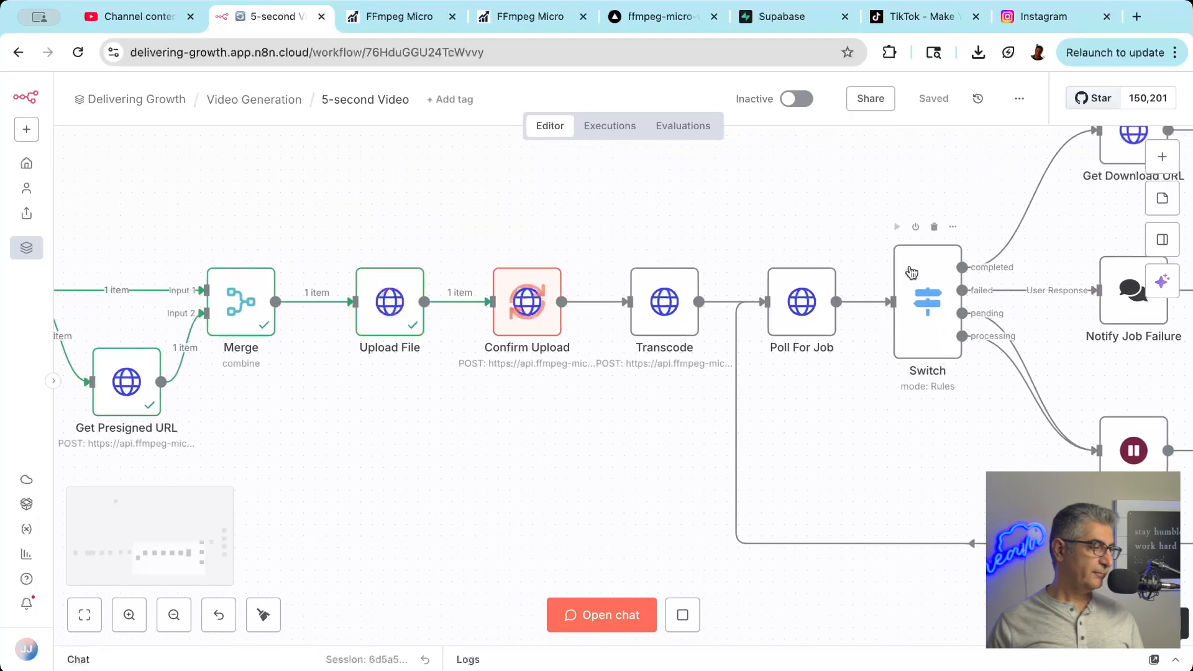
{"action": "left_click", "coordinate": [915, 17]}
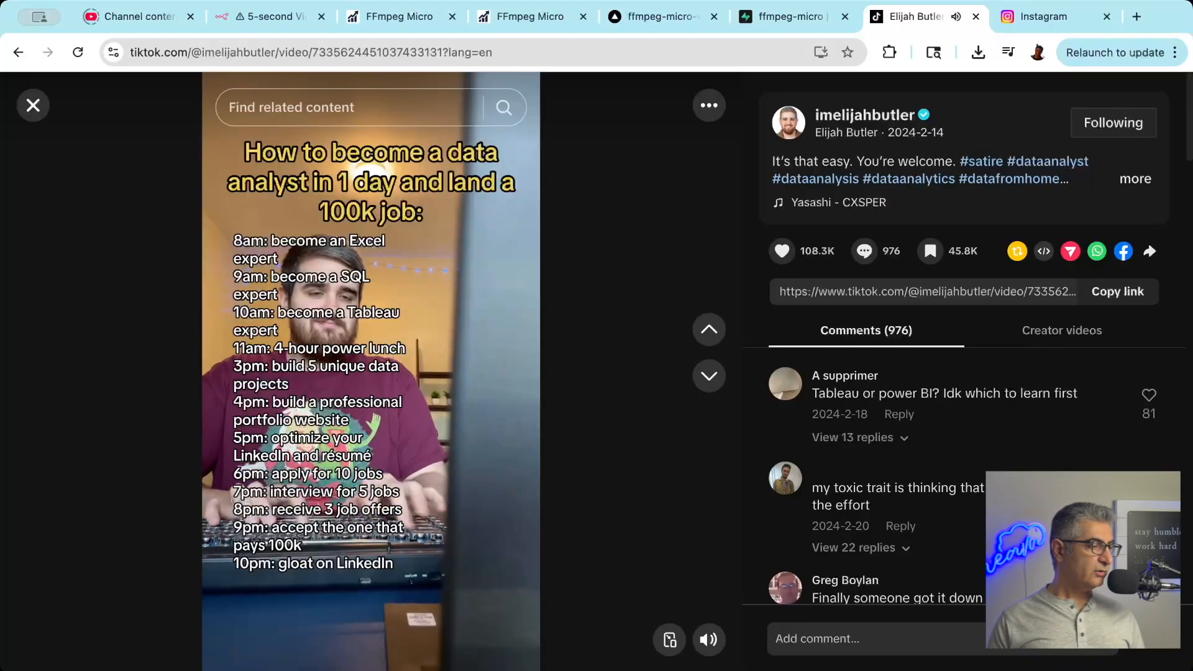
Advance to the TikTok video about best times to post, then return to the Instagram reels
{"action": "left_click", "coordinate": [708, 375]}
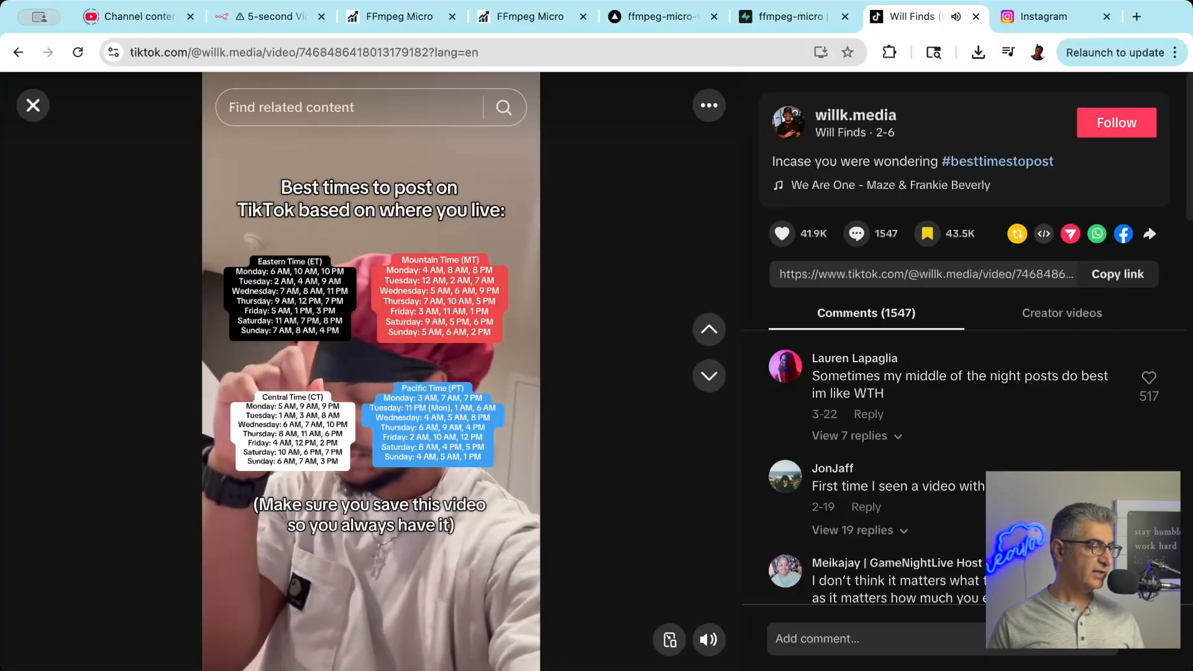
{"action": "left_click", "coordinate": [1039, 16]}
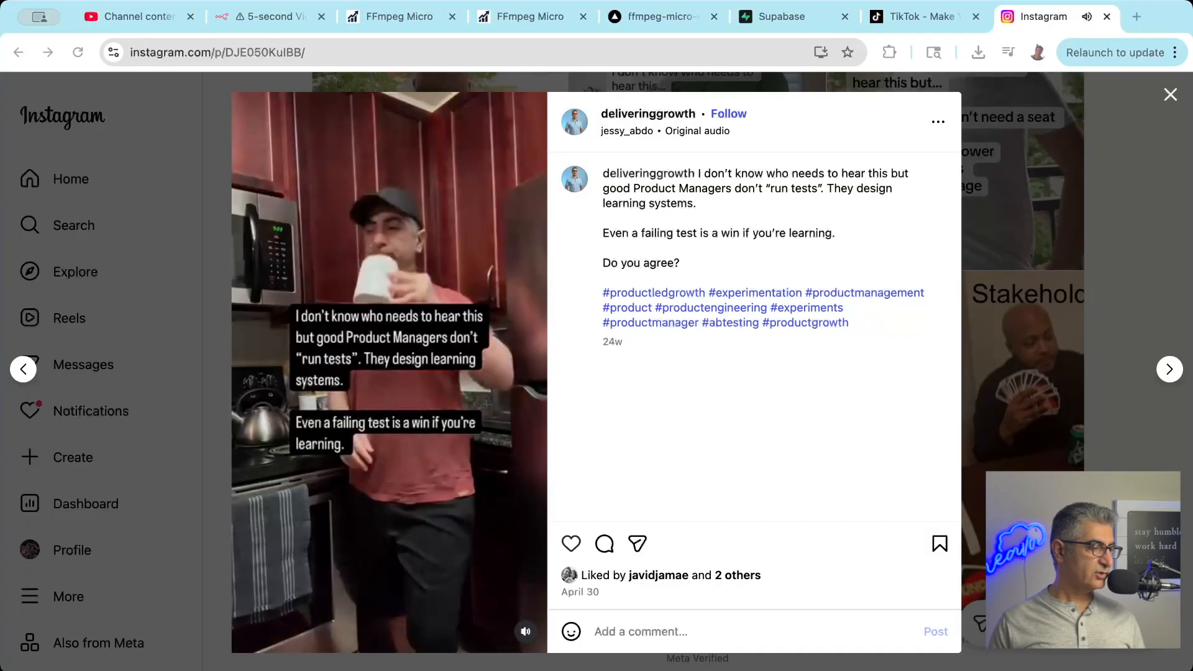
Advance to the reel about product managers designing learning systems
{"action": "left_click", "coordinate": [269, 17]}
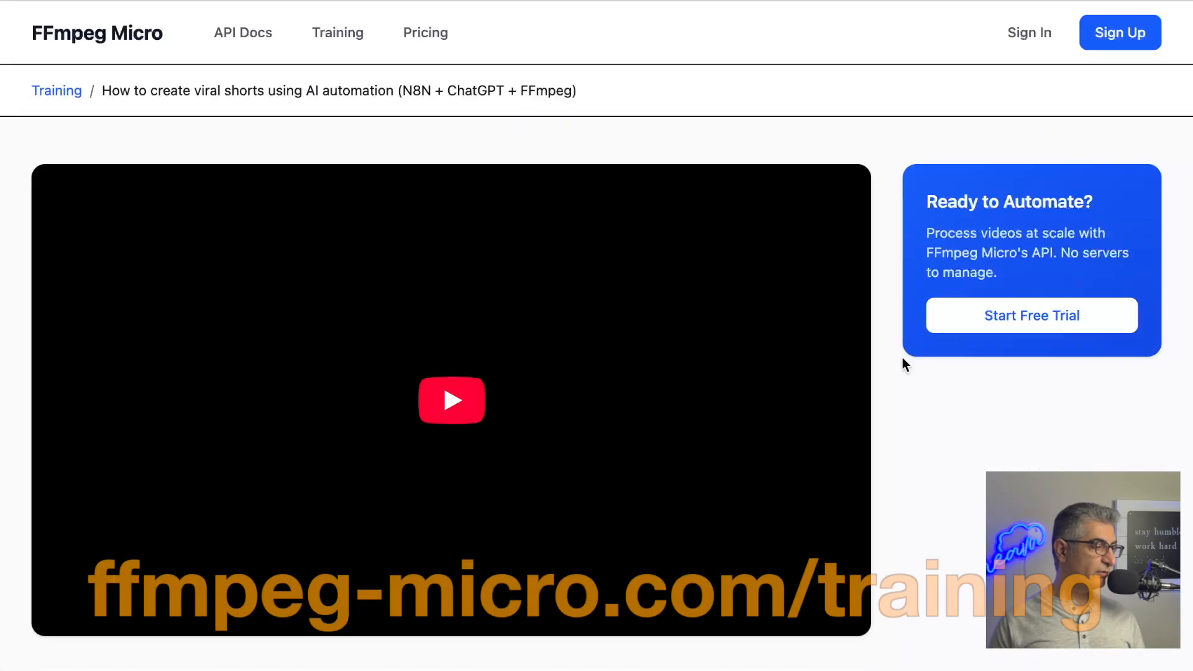
Scroll through the FFmpeg Micro viral-shorts training page and back up
{"action": "scroll", "scroll_direction": "down", "scroll_amount": 3}
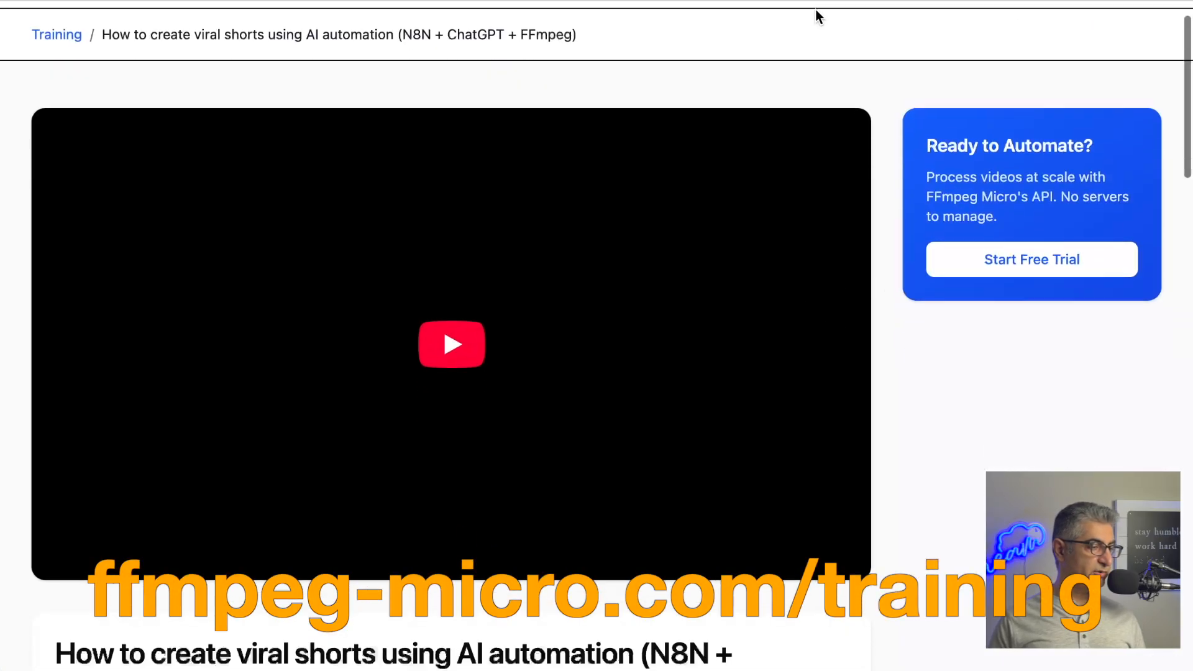
{"action": "scroll", "scroll_direction": "down", "scroll_amount": 3}
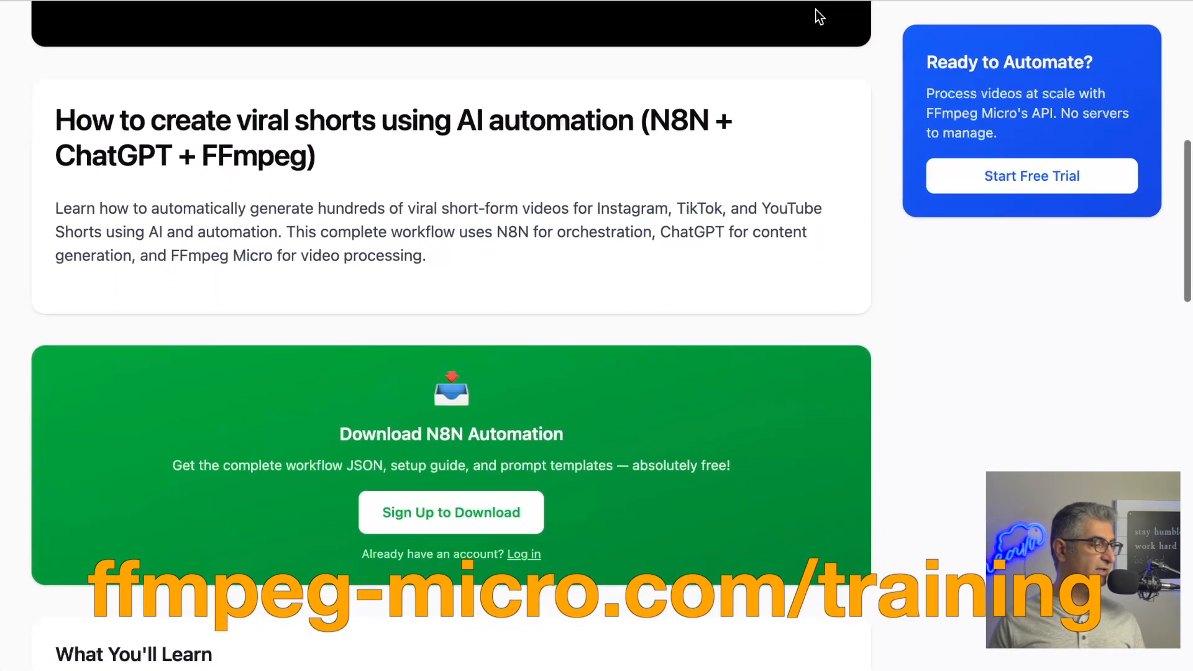
{"action": "scroll", "scroll_direction": "down", "scroll_amount": 3}
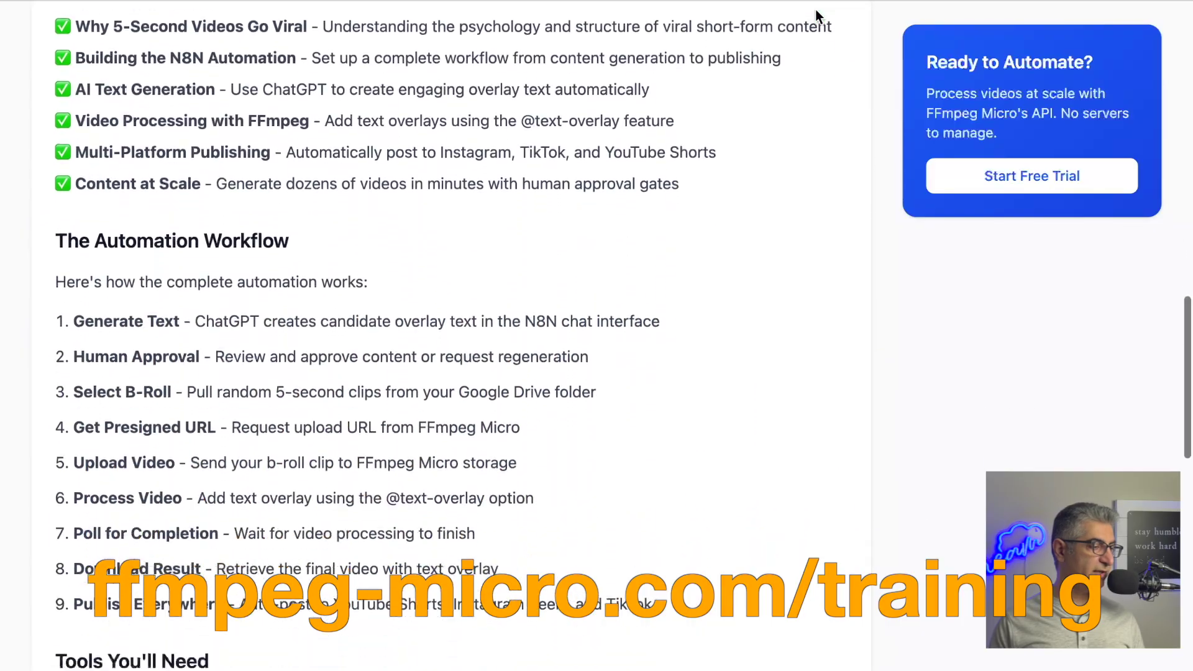
{"action": "scroll", "scroll_direction": "down", "scroll_amount": 3}
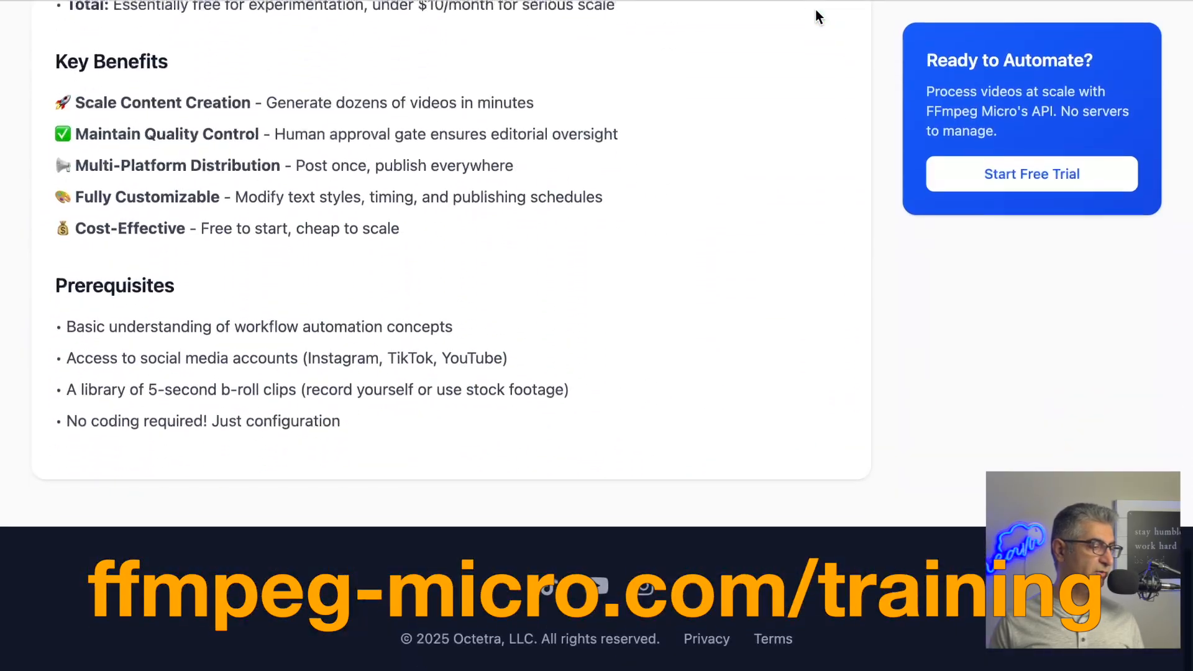
{"action": "scroll", "scroll_direction": "up", "scroll_amount": 3}
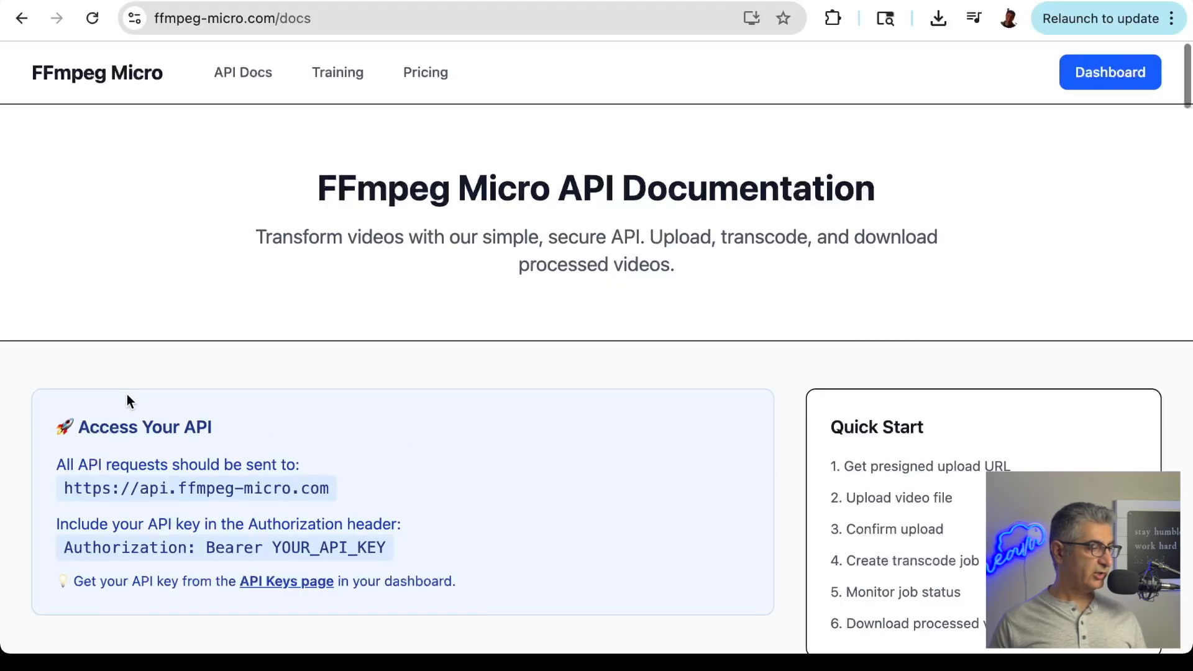
Scroll the API documentation down to the five-step How It Works overview
{"action": "scroll", "scroll_direction": "down", "scroll_amount": 3}
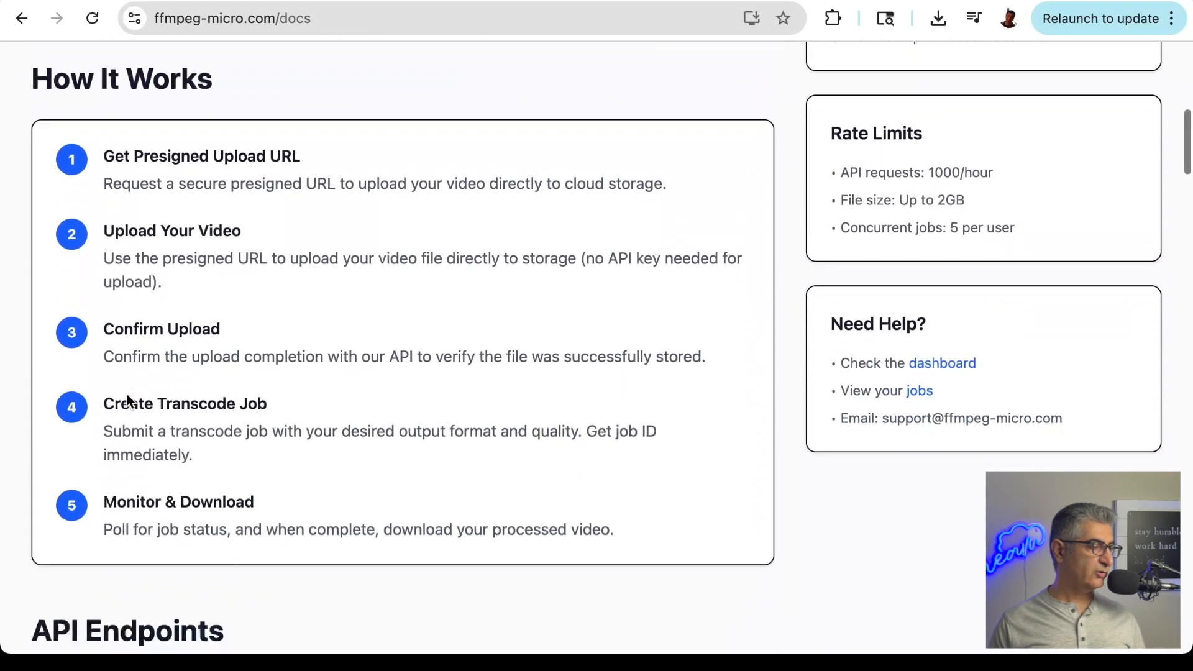
{"action": "scroll", "scroll_direction": "down", "scroll_amount": 3}
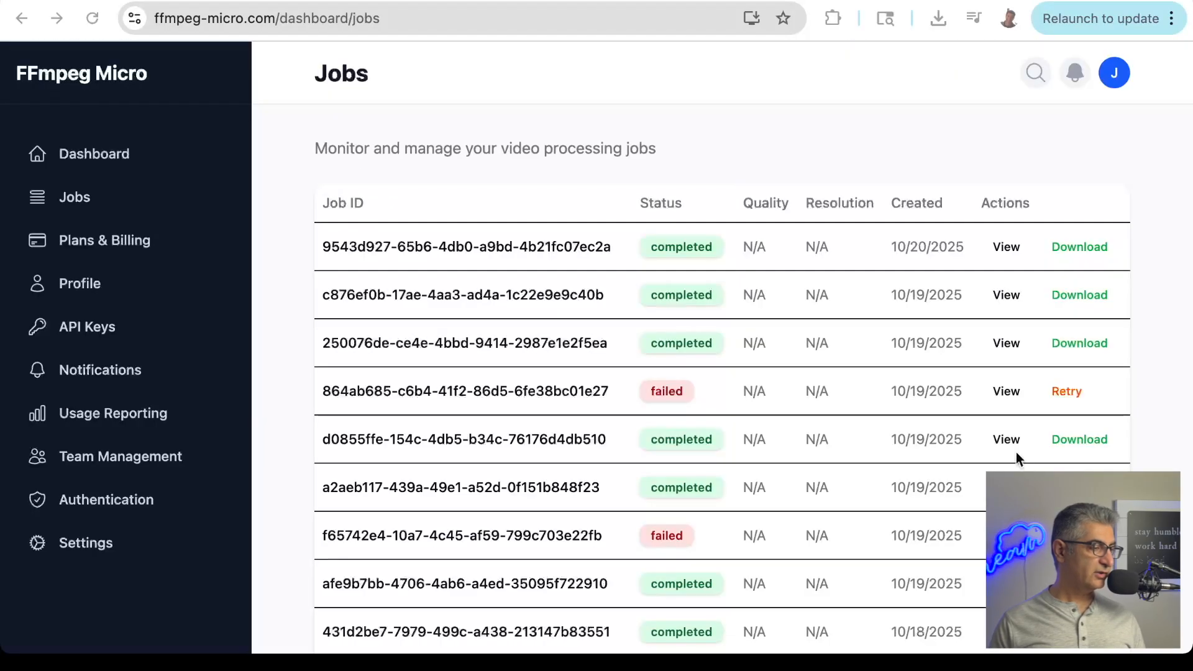
{"action": "scroll", "scroll_direction": "down", "scroll_amount": 3}
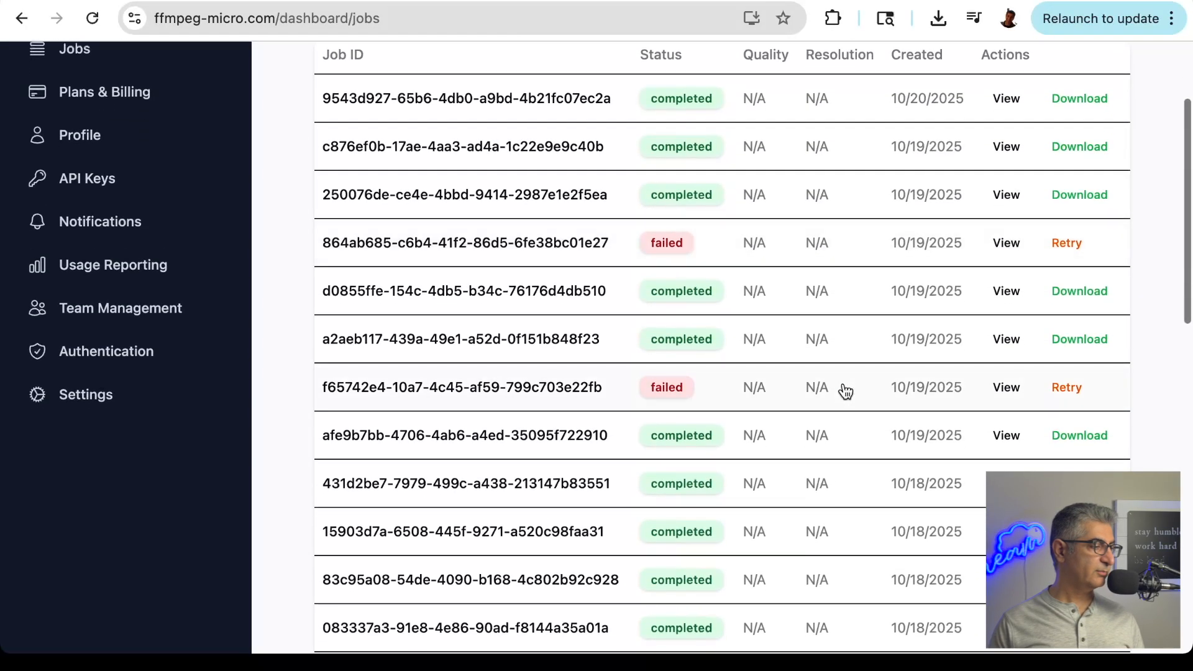
{"action": "scroll", "scroll_direction": "down", "scroll_amount": 3}
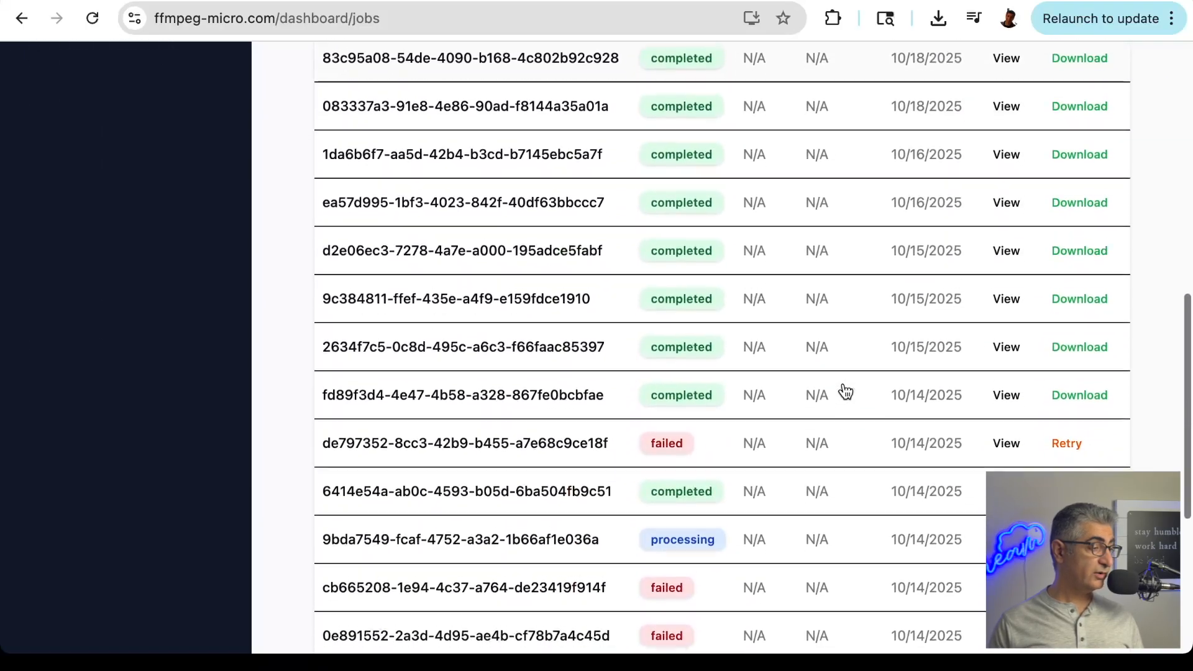
{"action": "scroll", "scroll_direction": "down", "scroll_amount": 3}
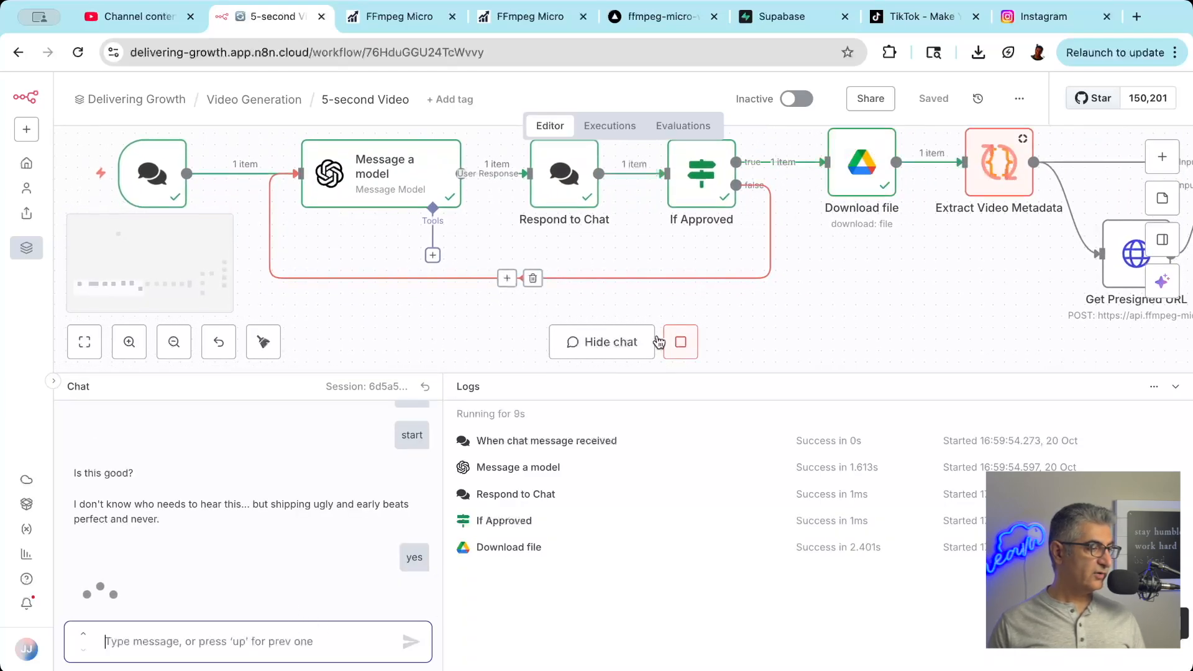
Hide the chat and logs so the canvas shows the running download of the B-roll file
{"action": "left_click", "coordinate": [603, 342]}
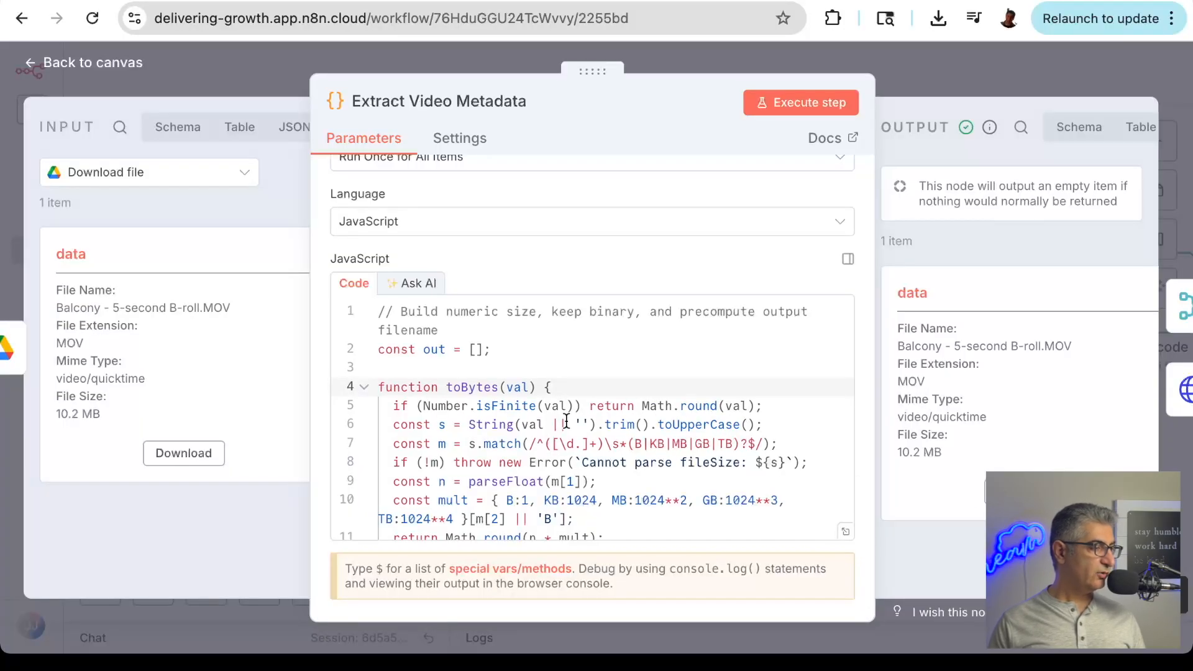
Scroll through the Extract Video Metadata JavaScript, then bring up the Transcode node's parameters
{"action": "scroll", "scroll_direction": "down", "scroll_amount": 3}
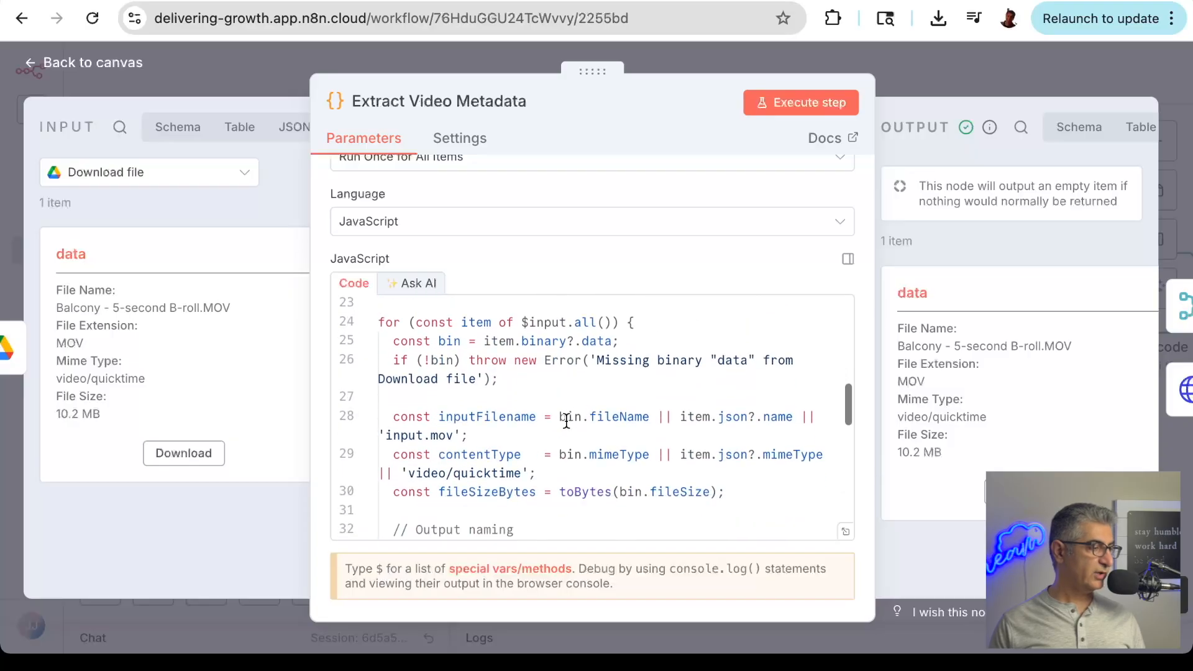
{"action": "scroll", "scroll_direction": "down", "scroll_amount": 3}
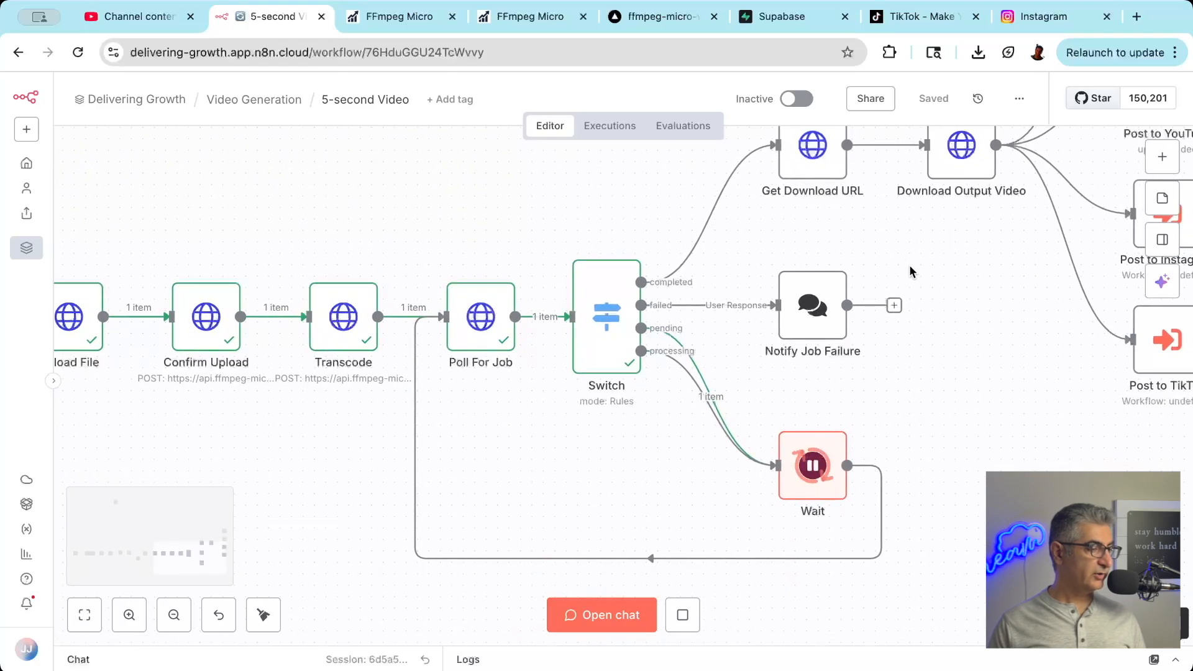
{"action": "double_click", "coordinate": [343, 318]}
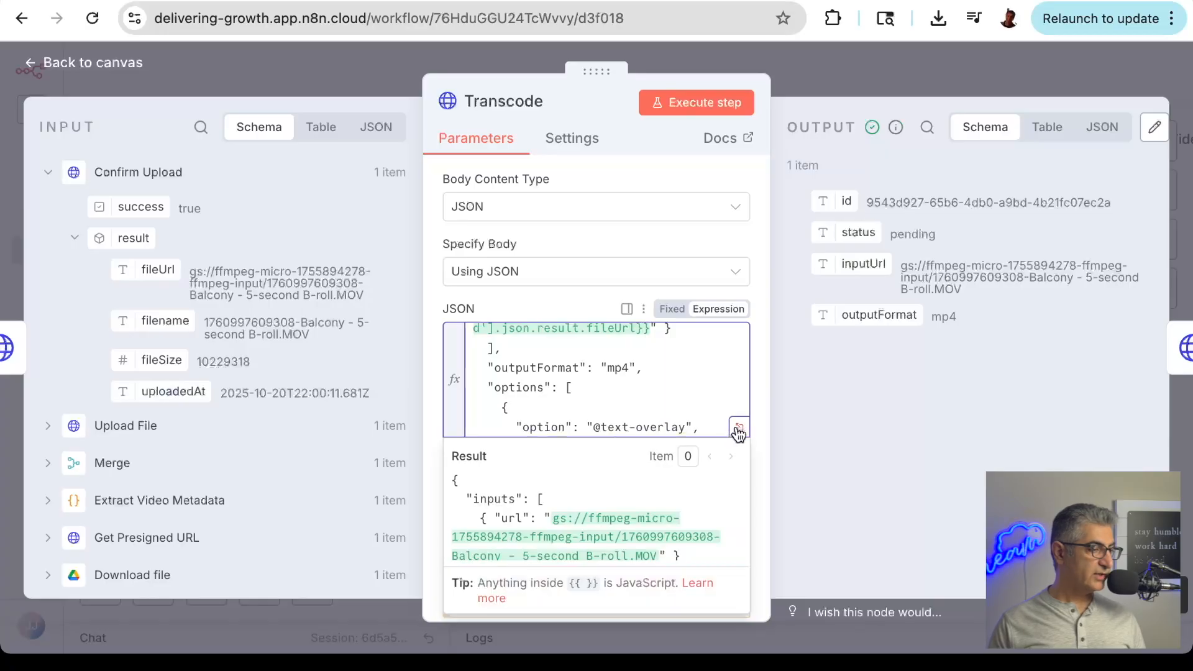
{"action": "left_click", "coordinate": [738, 428]}
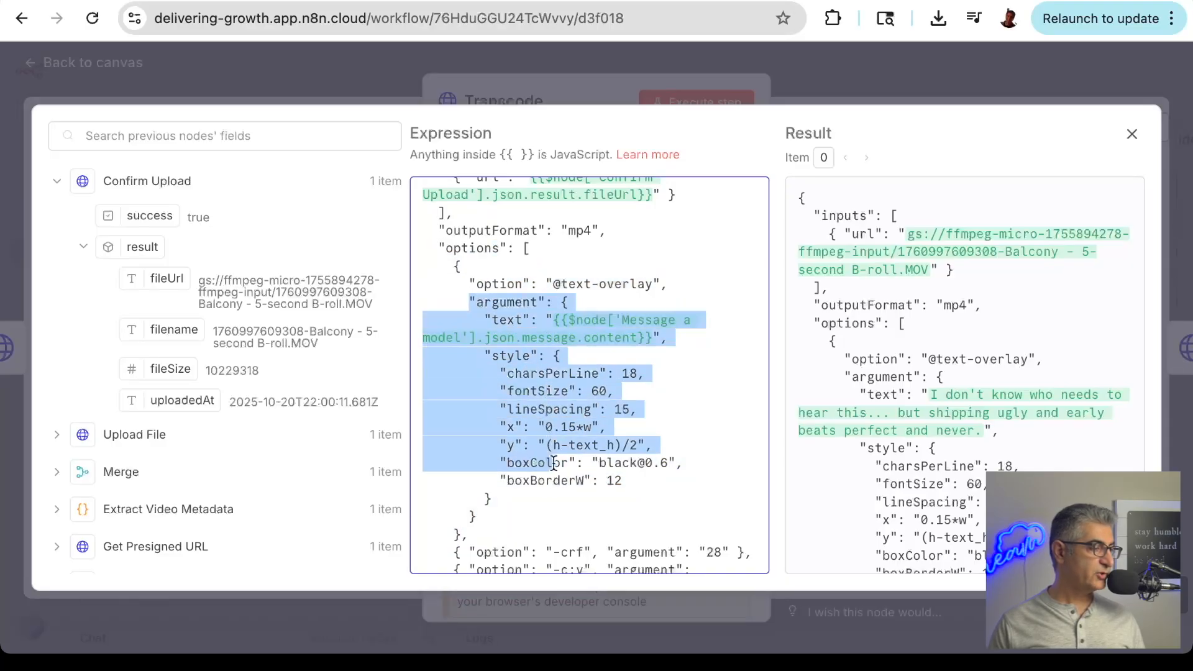
{"action": "left_click", "coordinate": [1133, 134]}
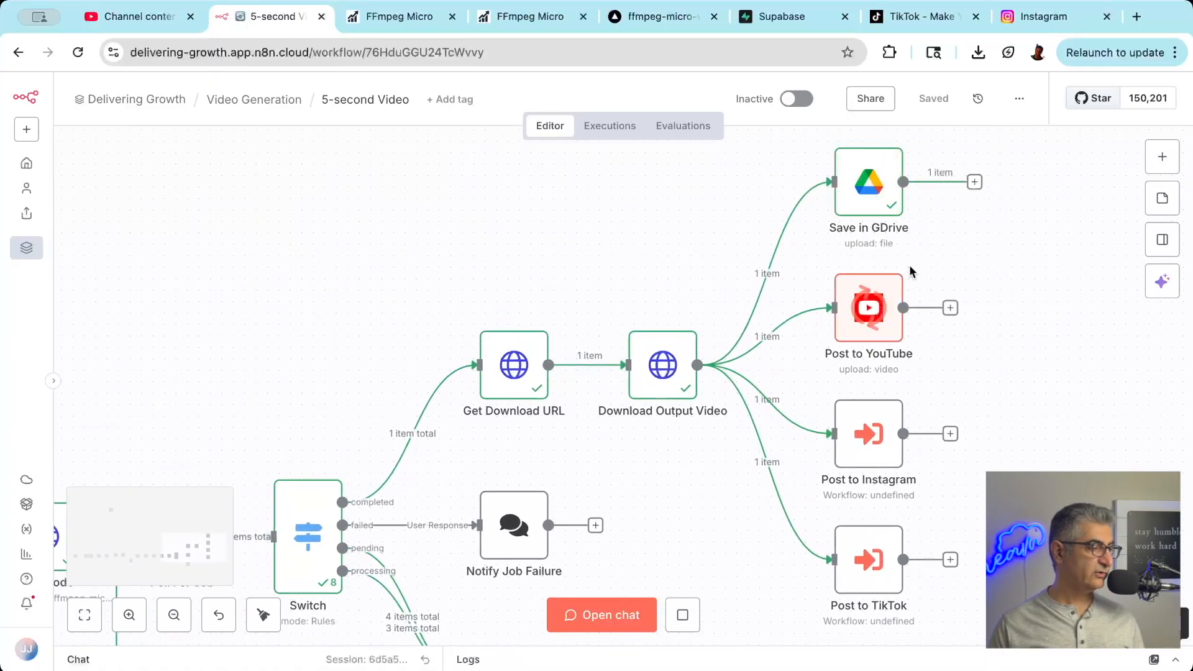
Find the newest Balcony overlay short in YouTube Studio's Shorts list and watch it on its public page
{"action": "left_click", "coordinate": [143, 17]}
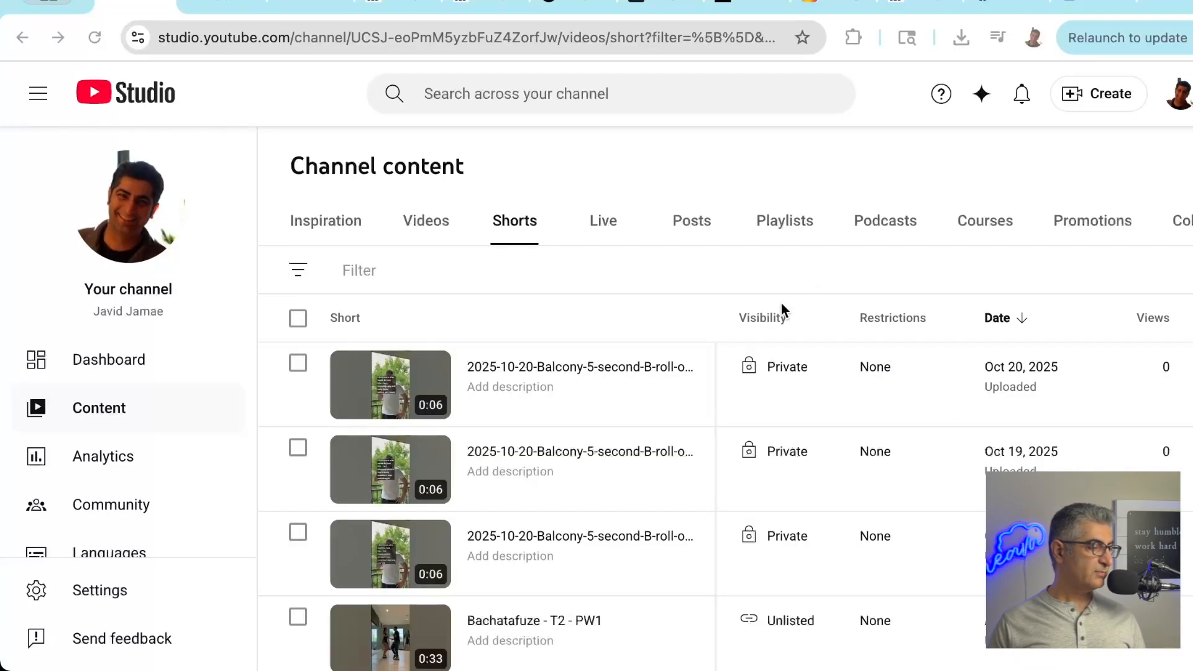
{"action": "left_click", "coordinate": [390, 384]}
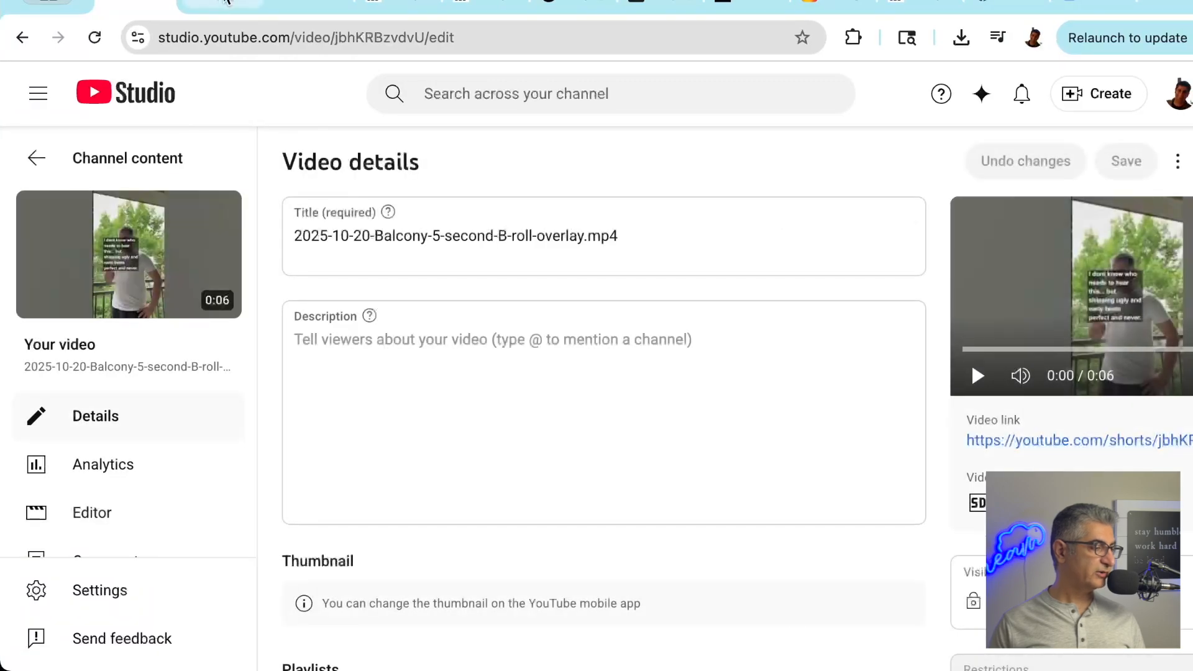
{"action": "left_click", "coordinate": [1078, 441]}
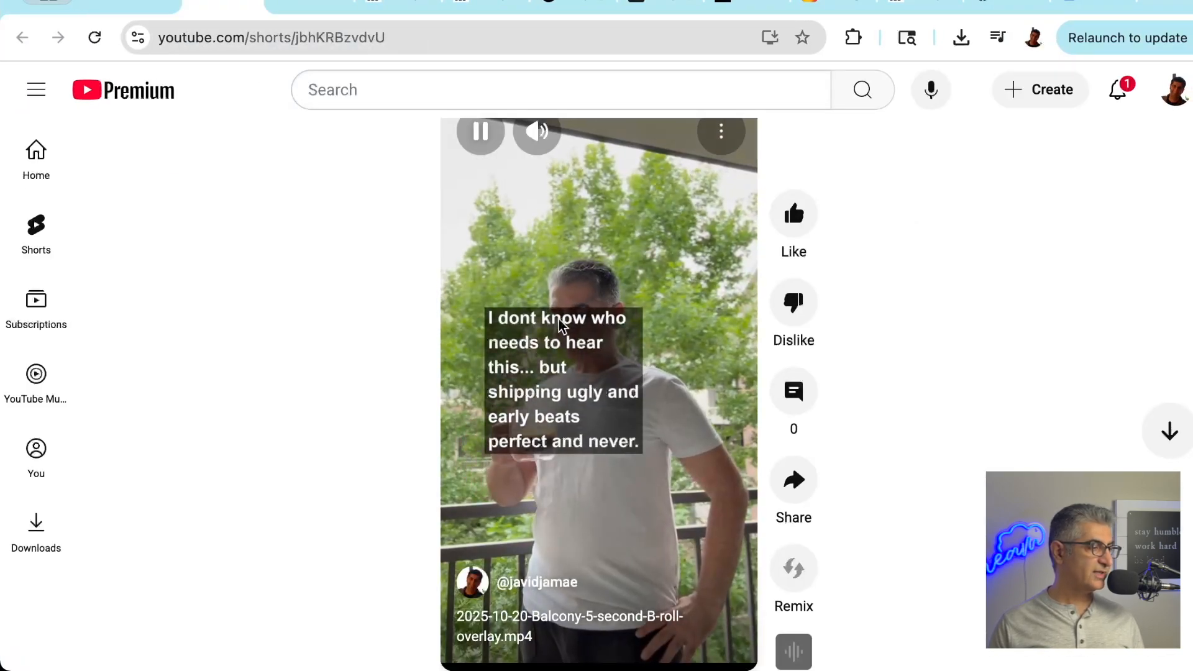
Approve the next overlay text in the n8n chat with 'yes' and scroll n8n's GitHub repository
{"action": "left_click", "coordinate": [270, 17]}
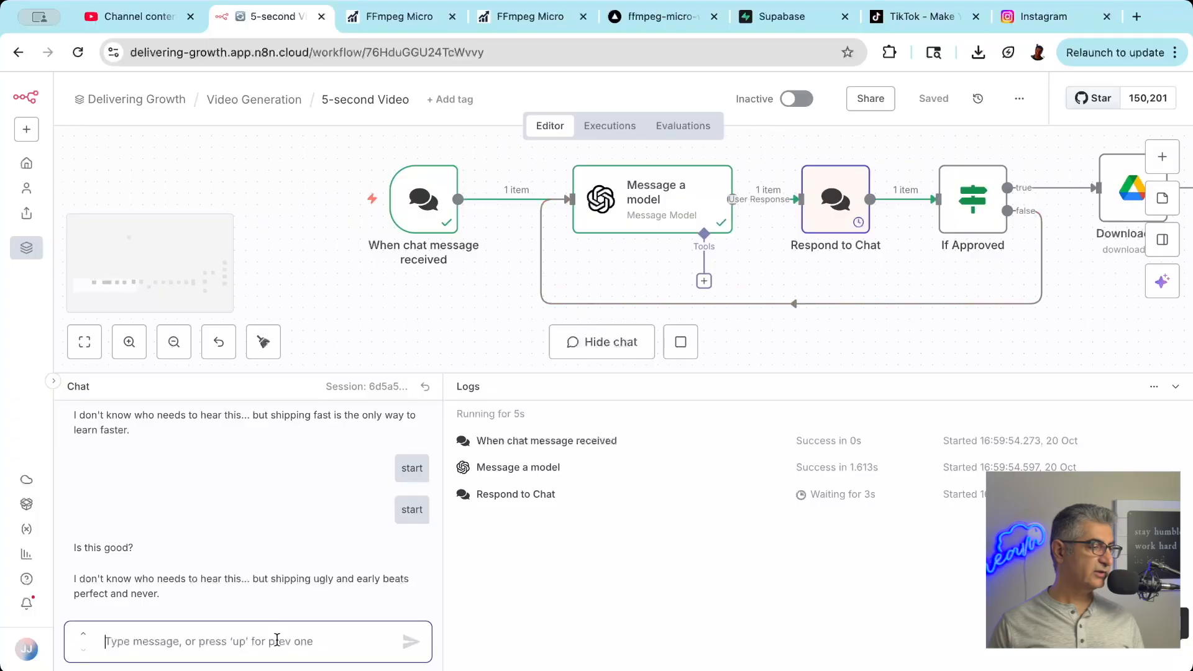
{"action": "type", "text": "yes"}
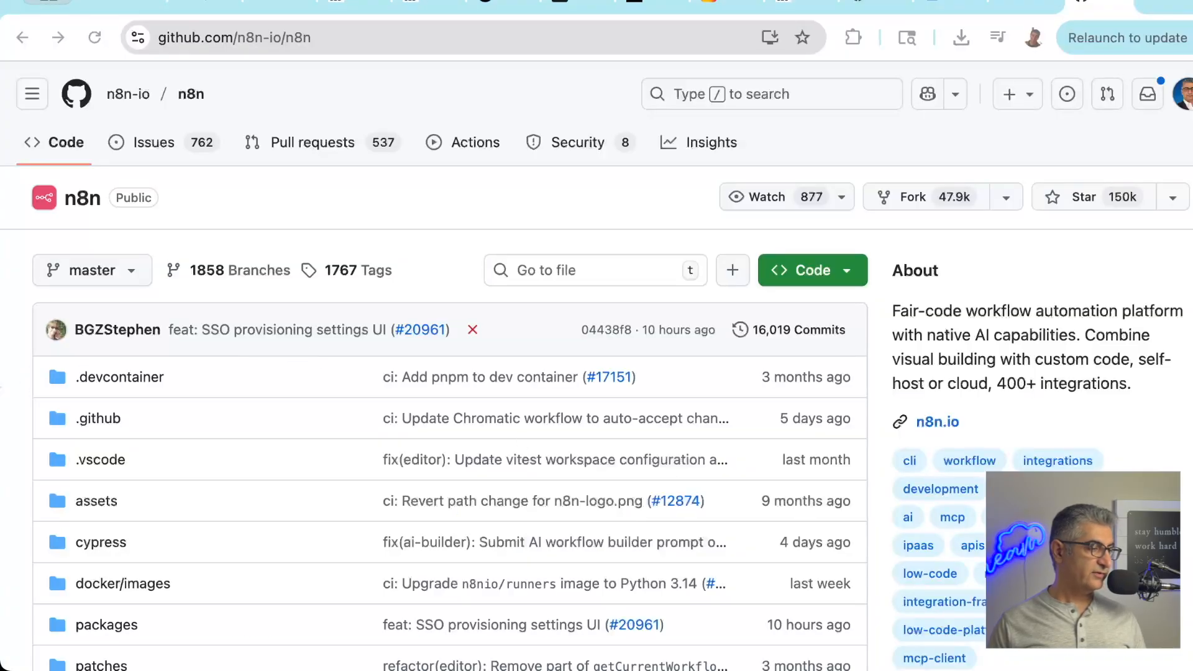
{"action": "scroll", "scroll_direction": "down", "scroll_amount": 3}
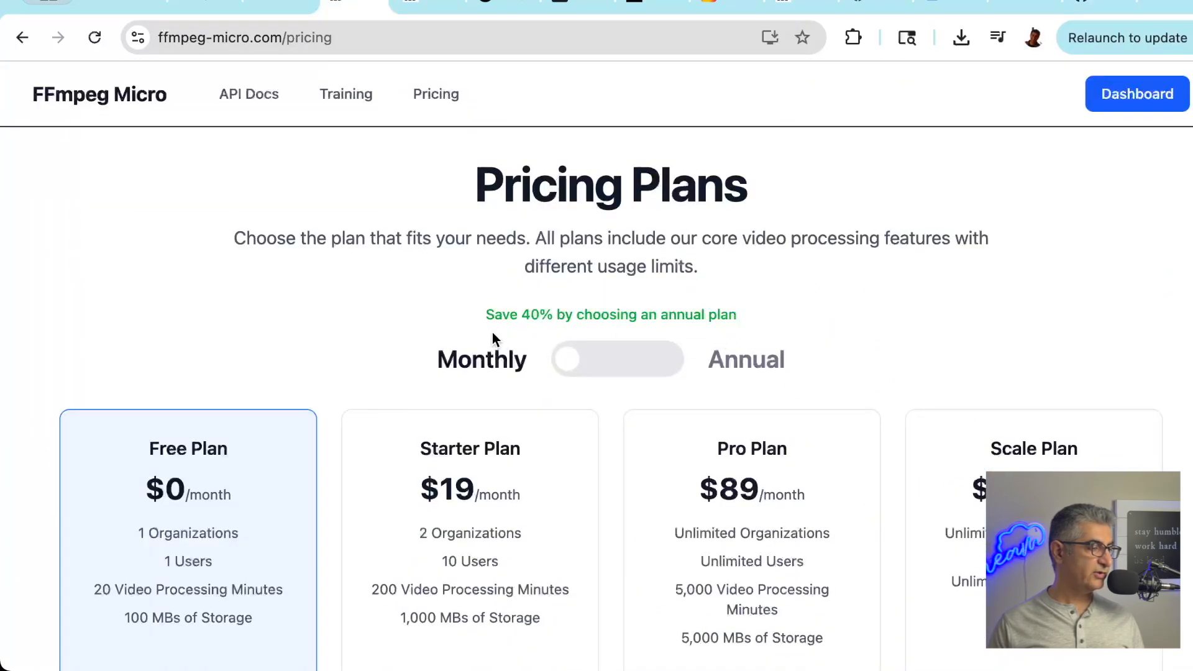
Scroll the pricing page through the Free, Starter, Pro and Scale plan cards to the feature comparison
{"action": "scroll", "scroll_direction": "down", "scroll_amount": 3}
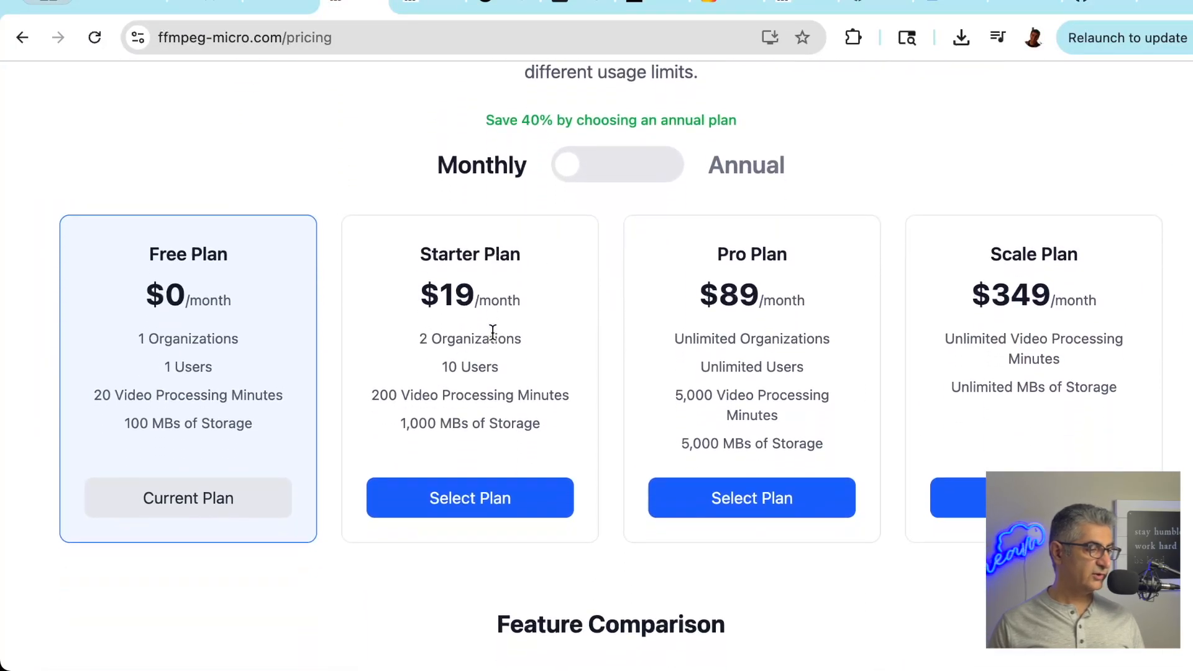
{"action": "scroll", "scroll_direction": "down", "scroll_amount": 3}
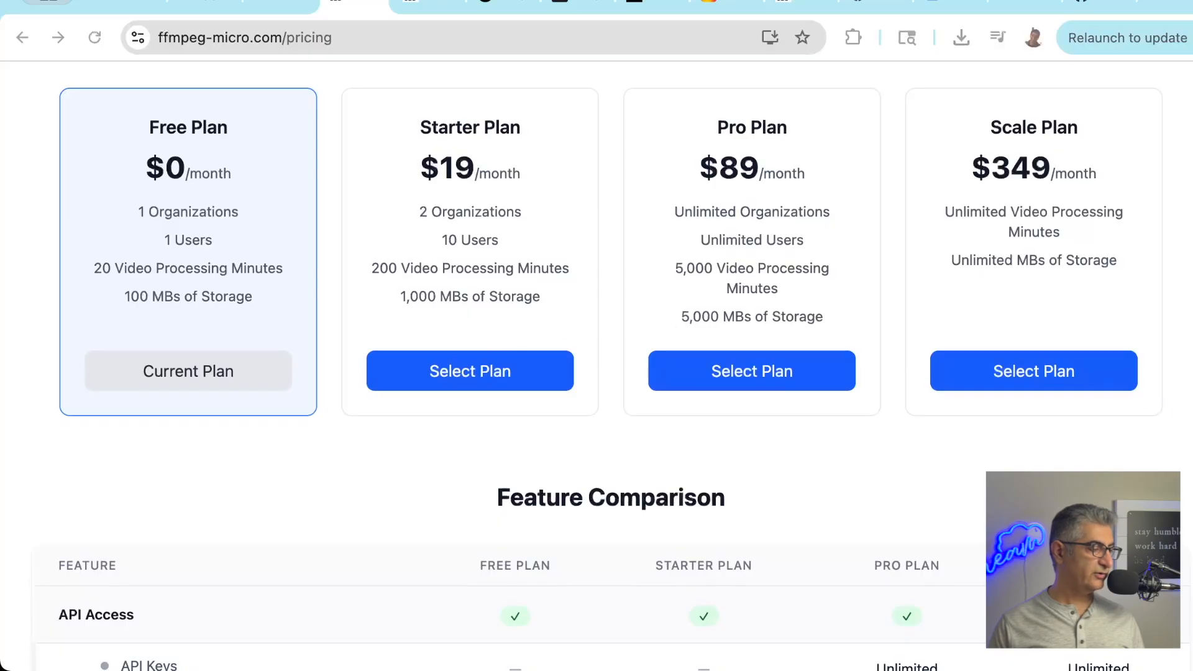